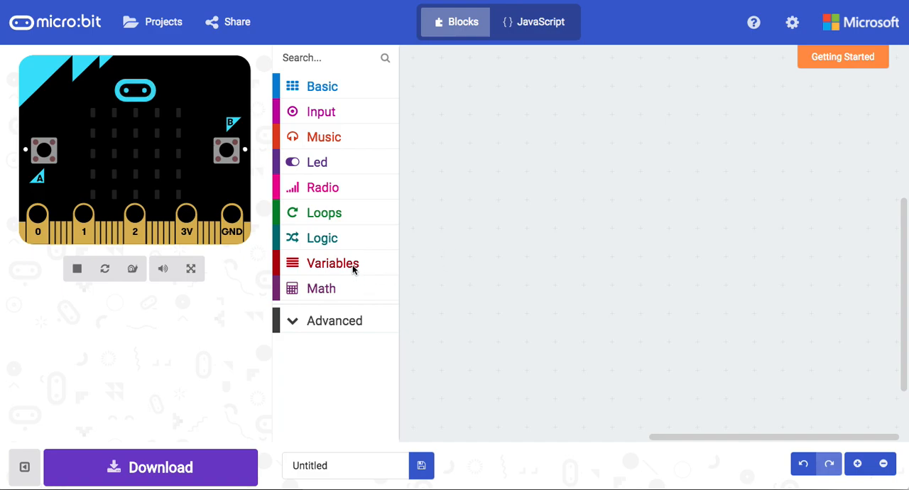
mouse_move(332, 262)
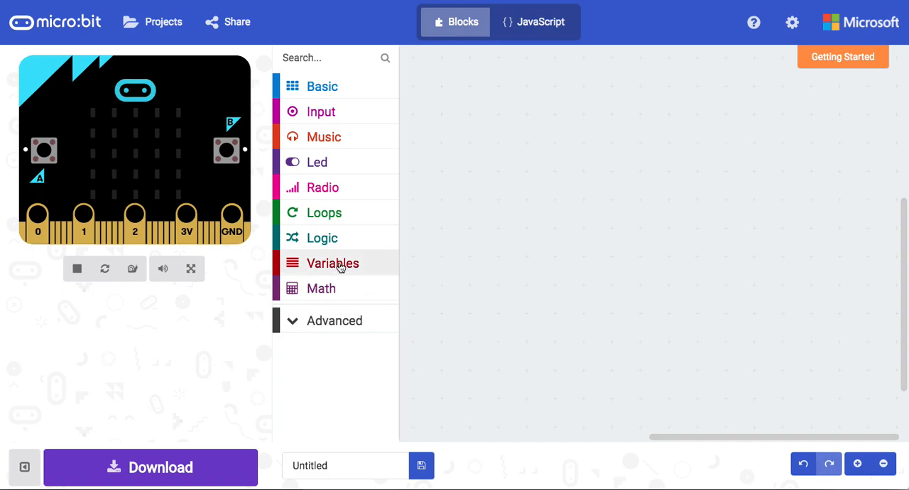
Step: Add a 'change item by 1' block from Variables and open its variable dropdown
left_click(332, 262)
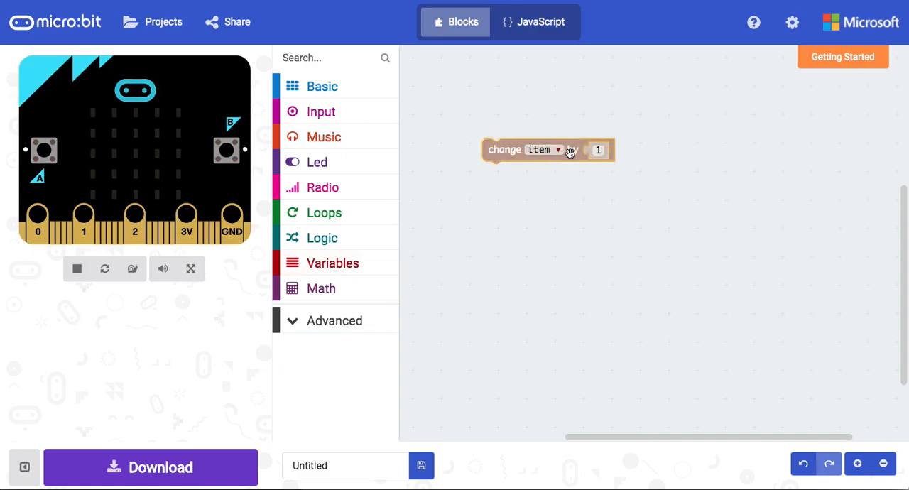
left_click(558, 149)
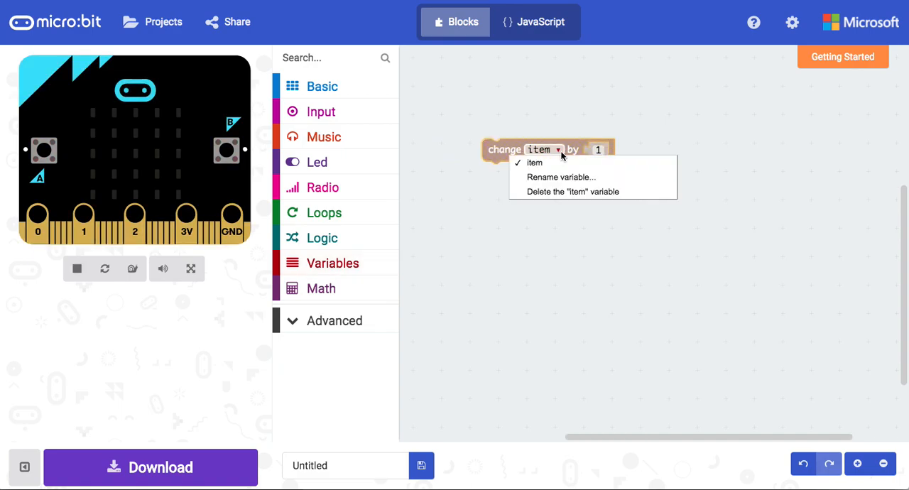
Step: Rename the item variable to 'steps'
left_click(560, 177)
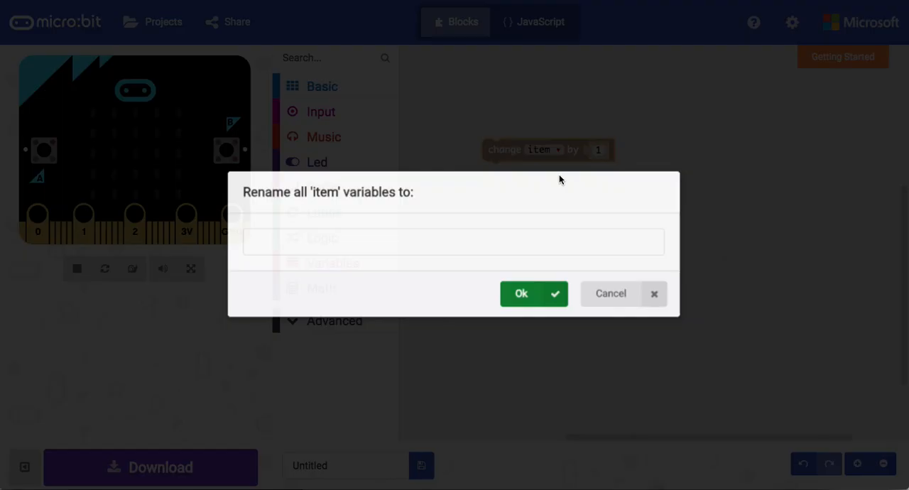
type("steps")
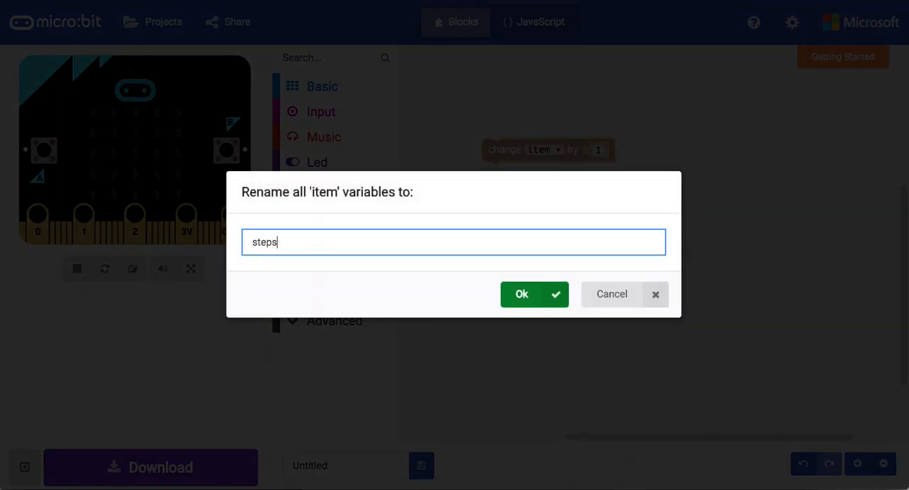
left_click(520, 294)
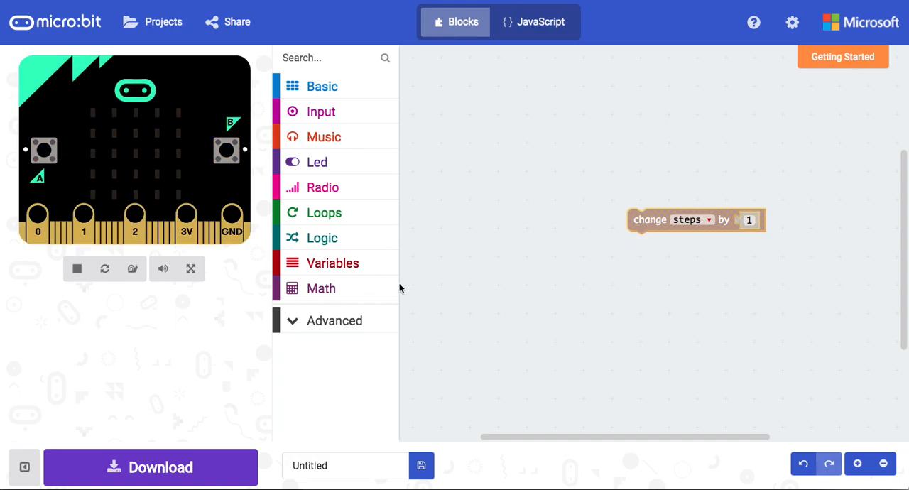
mouse_move(333, 263)
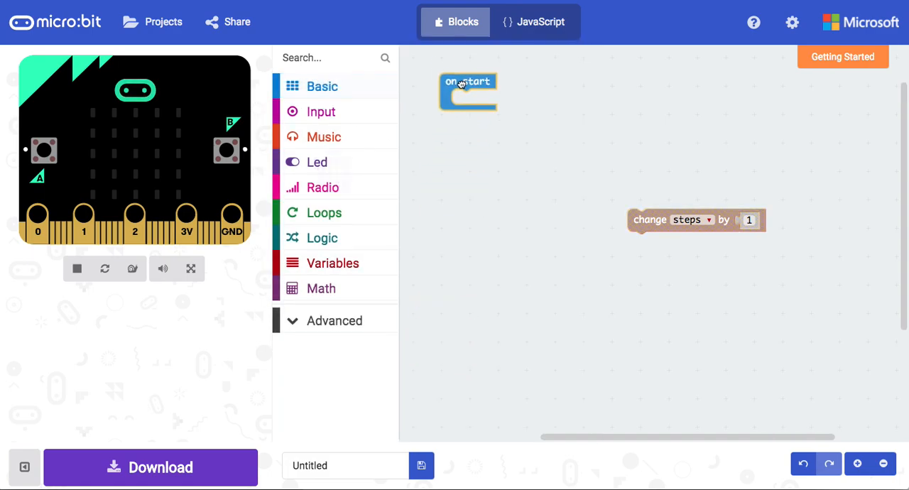
Step: Place 'set steps to 0' inside an 'on start' block
left_click(332, 263)
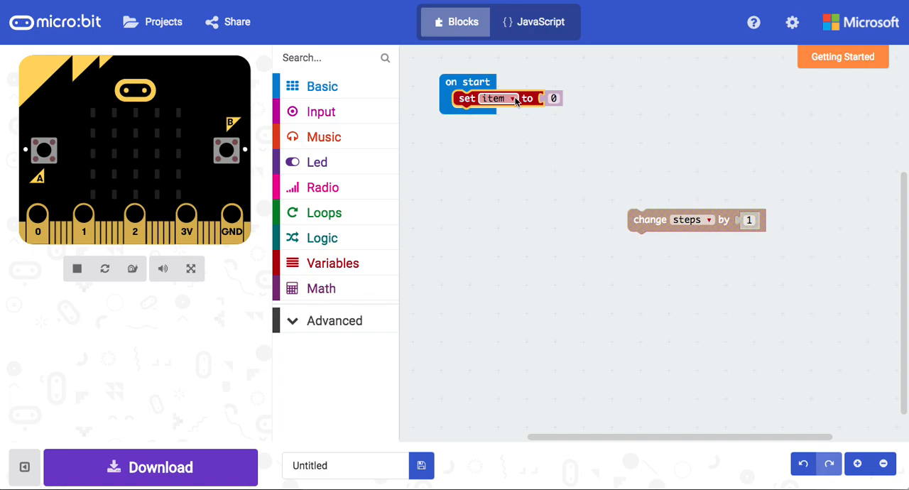
left_click(510, 98)
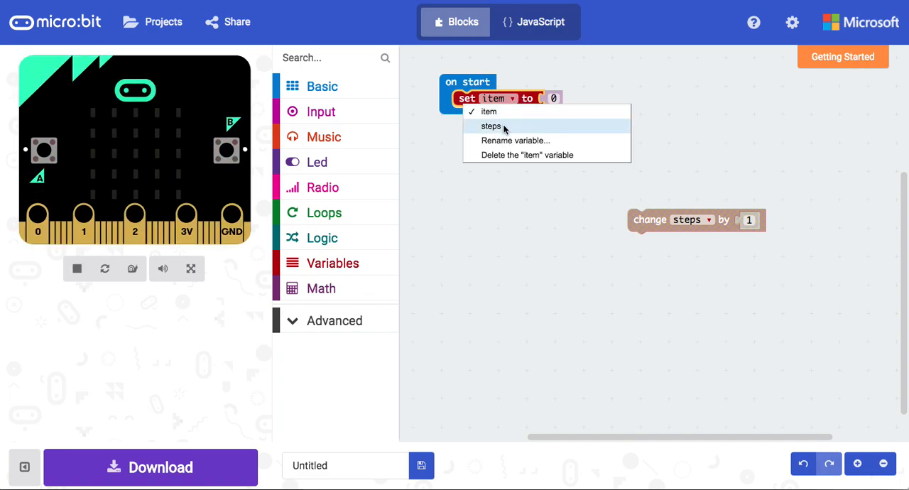
left_click(490, 125)
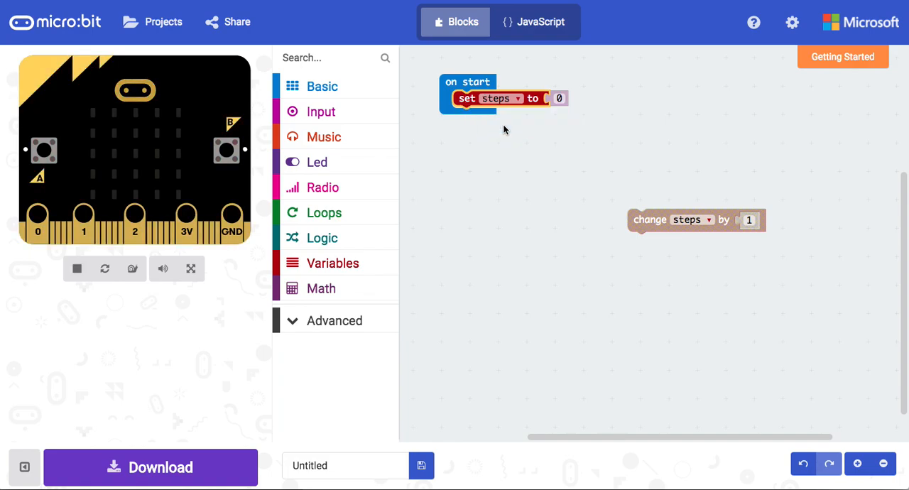
mouse_move(502, 113)
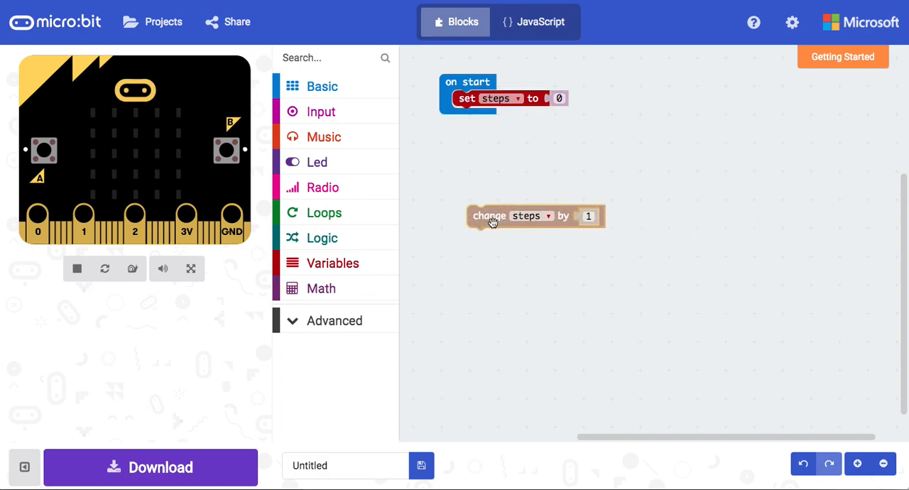
Step: Move the 'change steps by 1' block into an 'on shake' event
left_click_drag(490, 216, 586, 228)
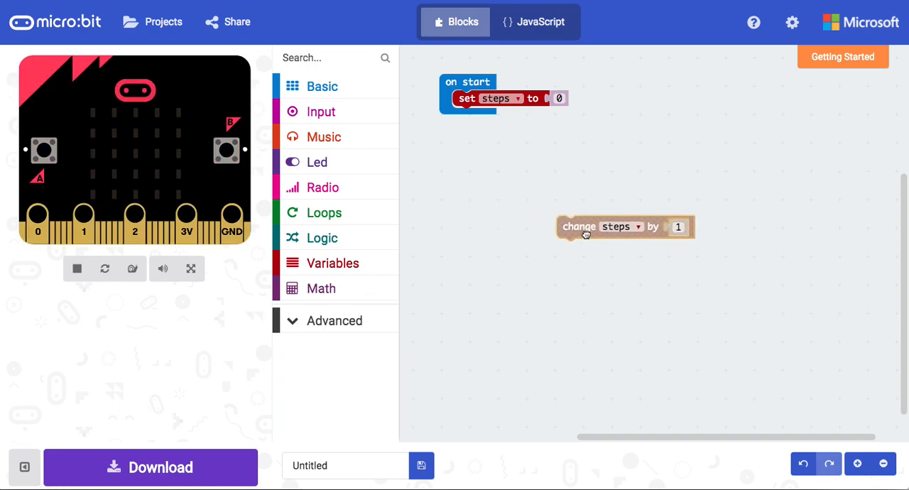
left_click_drag(579, 227, 605, 228)
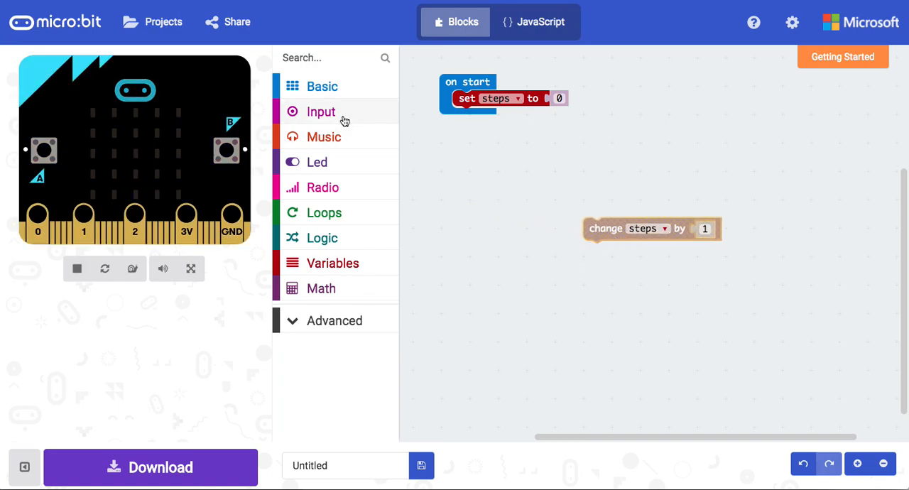
left_click(321, 112)
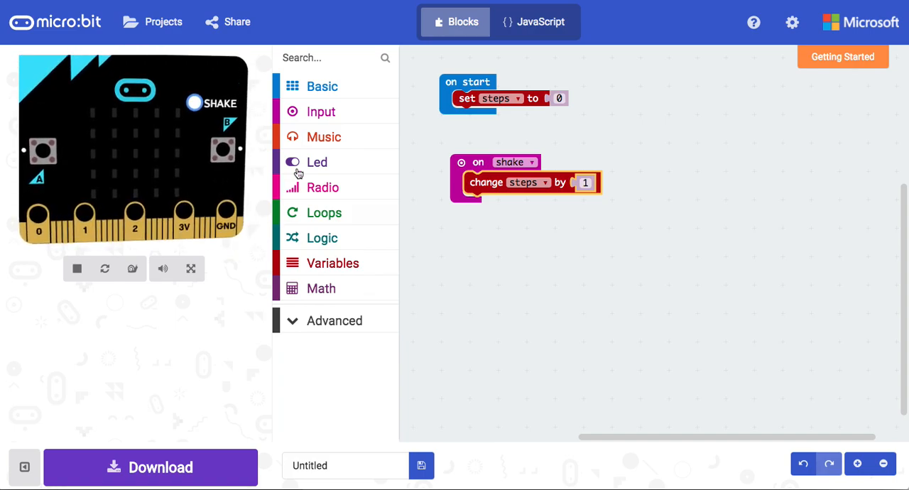
mouse_move(321, 112)
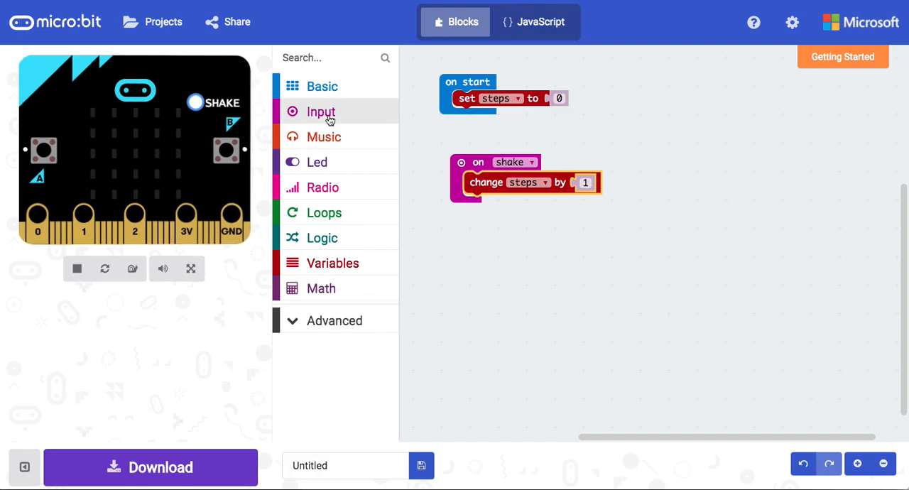
Step: Add an 'on button A pressed' block from Input and open its button dropdown
left_click(321, 112)
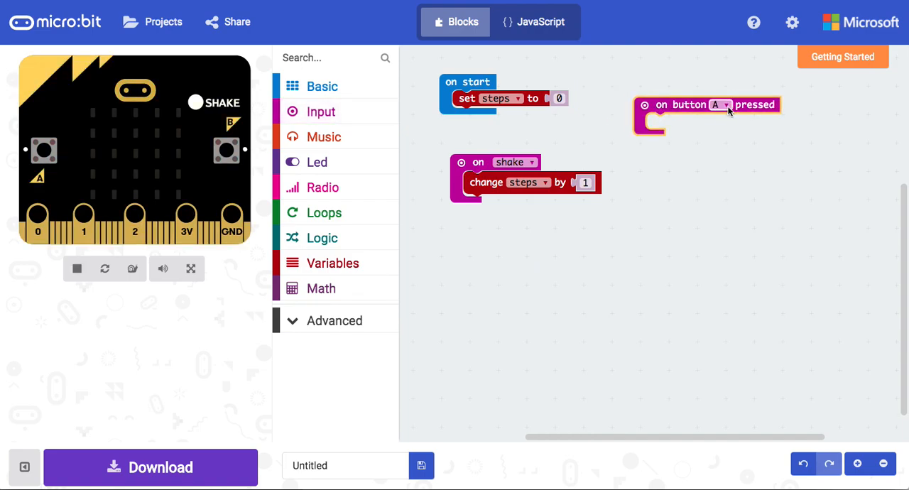
left_click(721, 104)
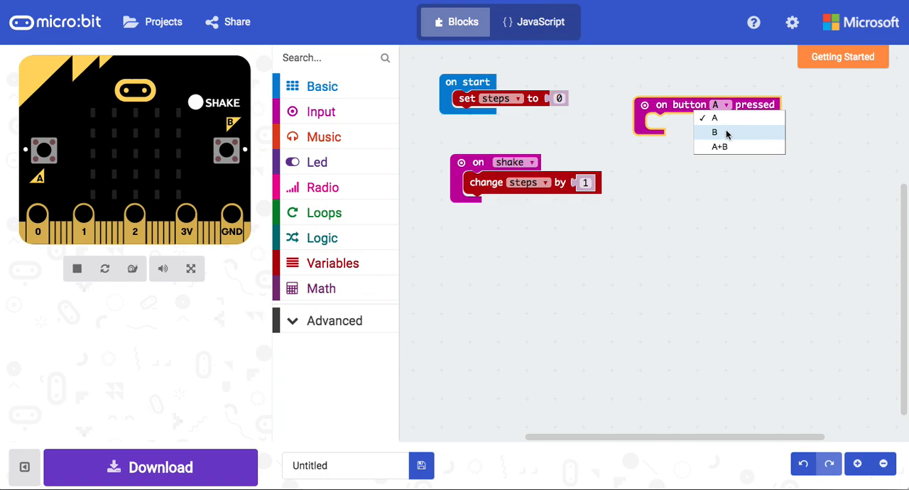
mouse_move(734, 149)
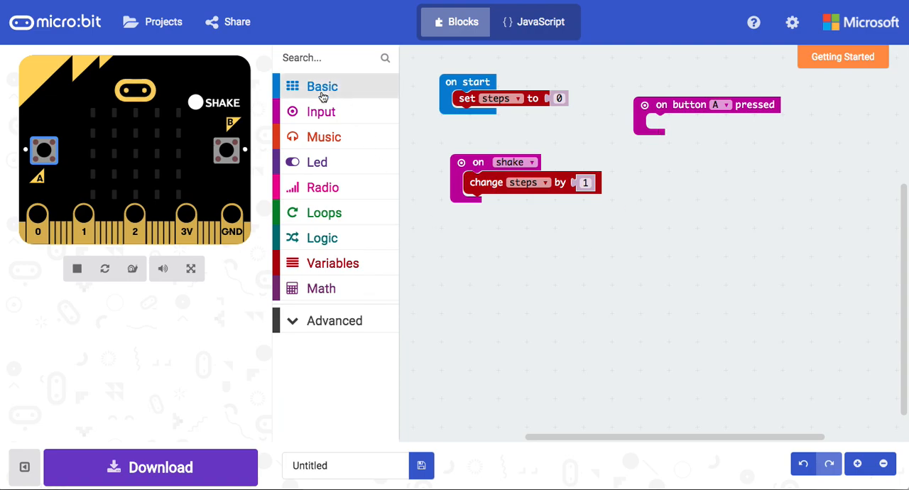
Step: Put a 'show string' block holding steps into button A's event, leaving 'show number 0' aside
left_click(321, 86)
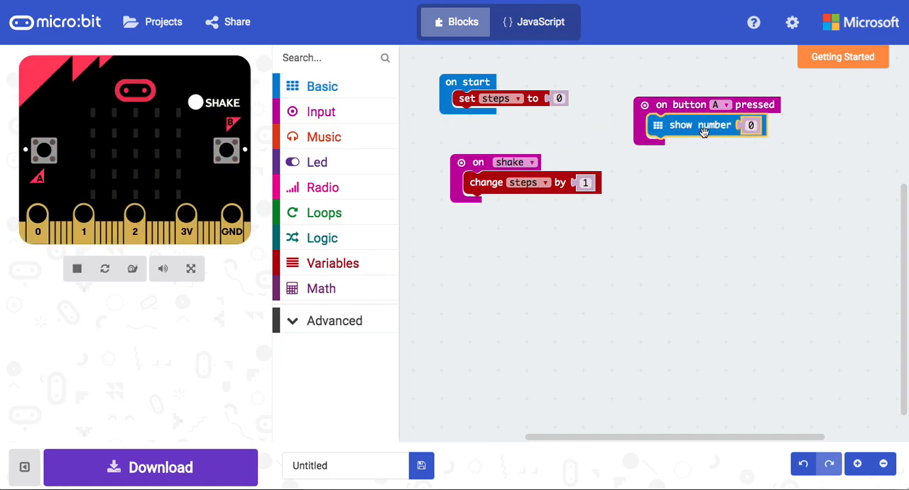
left_click(322, 86)
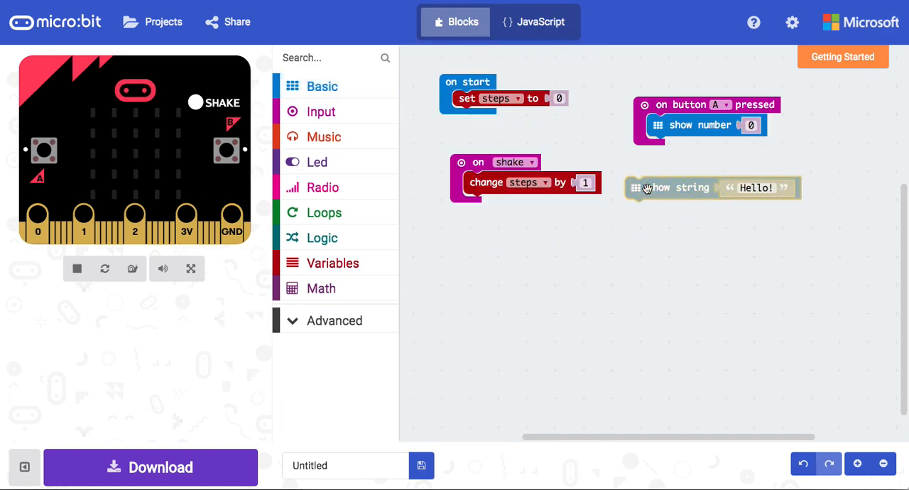
left_click(332, 262)
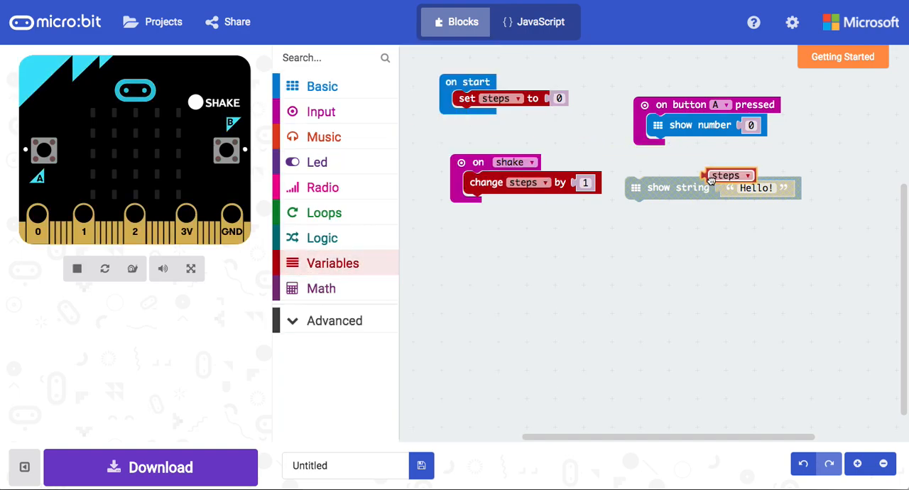
left_click_drag(730, 175, 746, 188)
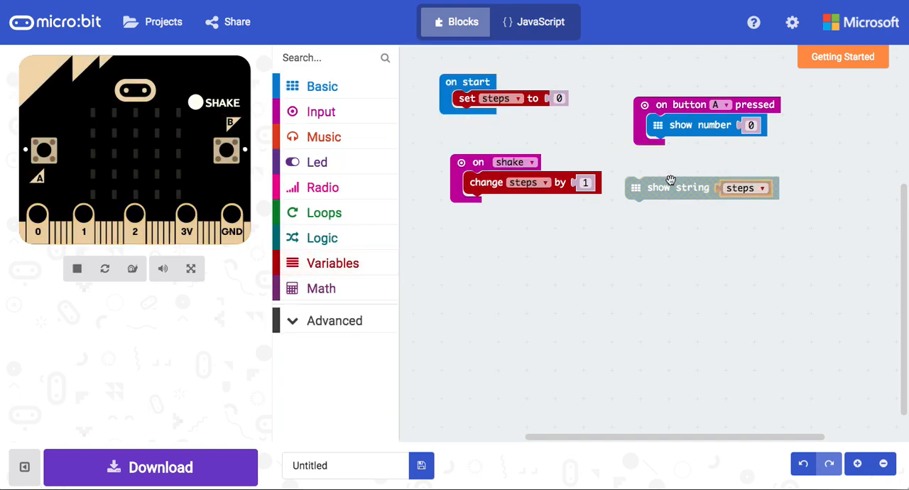
left_click_drag(679, 188, 689, 137)
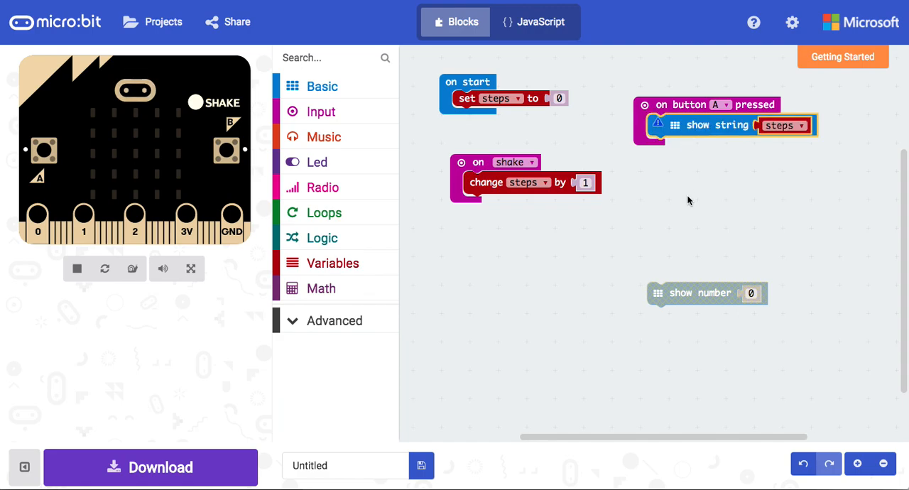
mouse_move(657, 125)
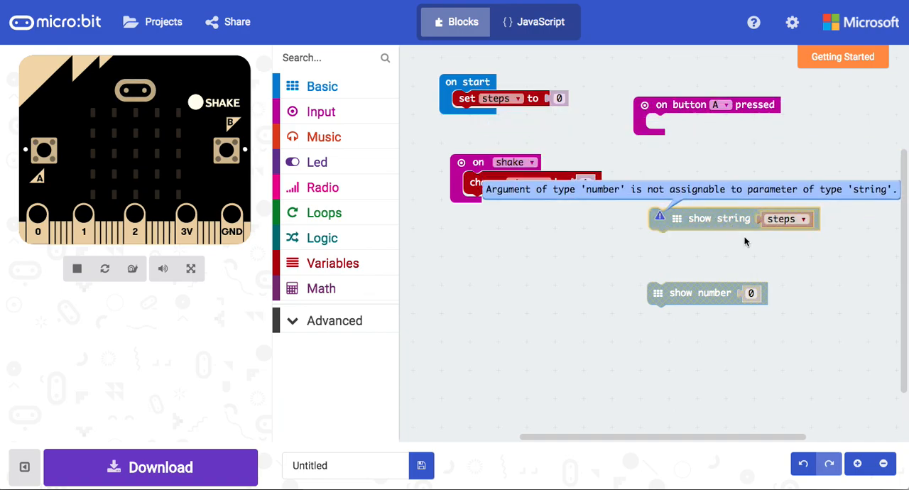
Step: Make button A's event show number steps instead of the string block
left_click_drag(707, 293, 700, 125)
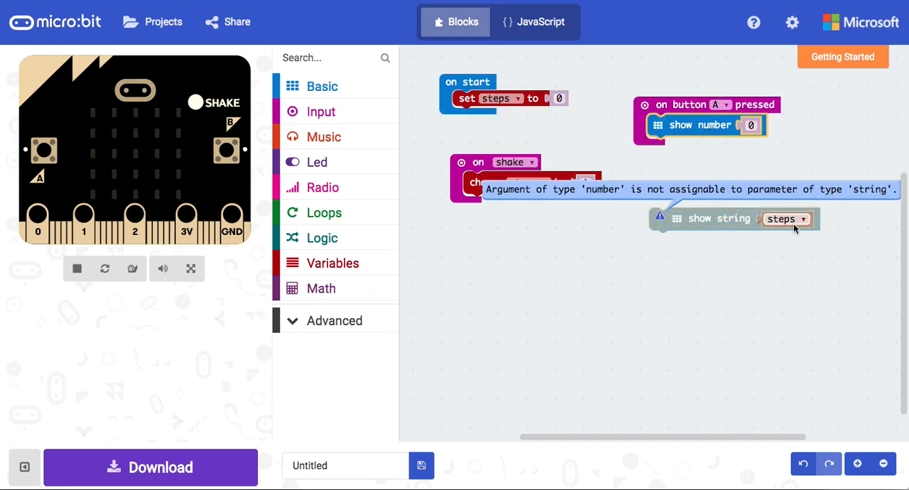
left_click_drag(784, 219, 771, 128)
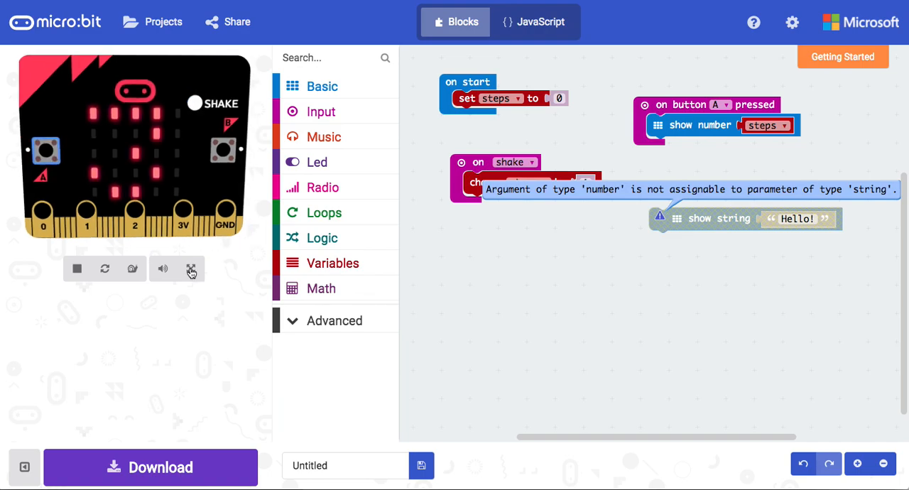
mouse_move(191, 268)
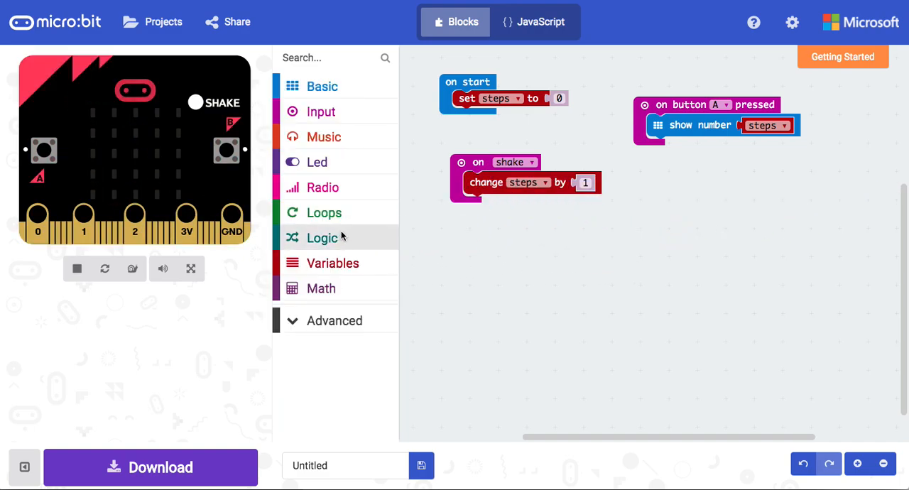
Step: Add an 'on button pressed' event below the others, set to A+B
left_click(321, 112)
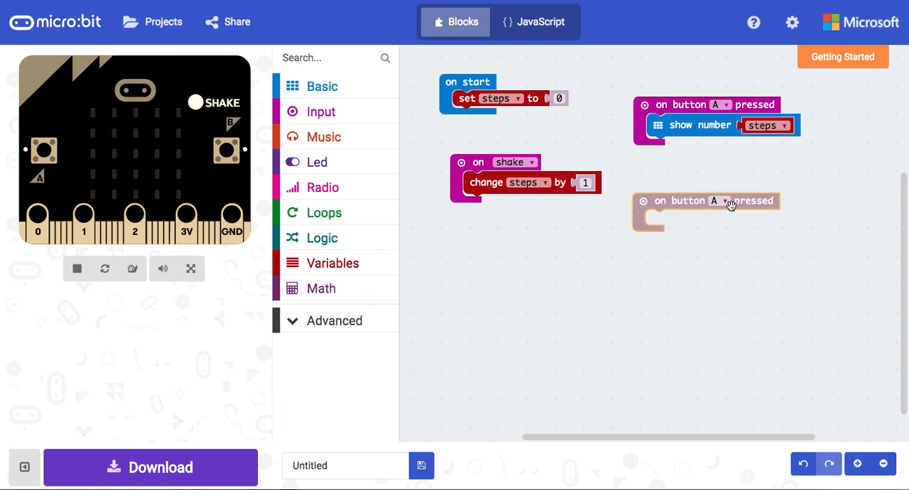
left_click(720, 200)
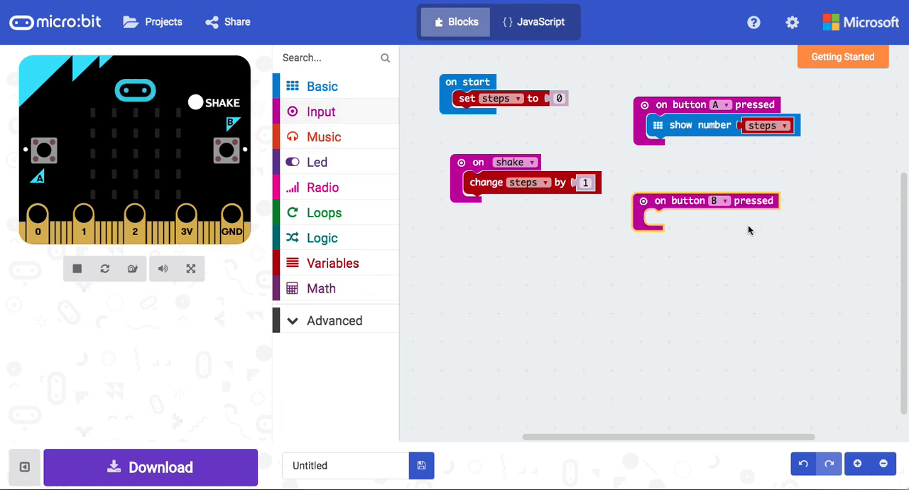
left_click(723, 200)
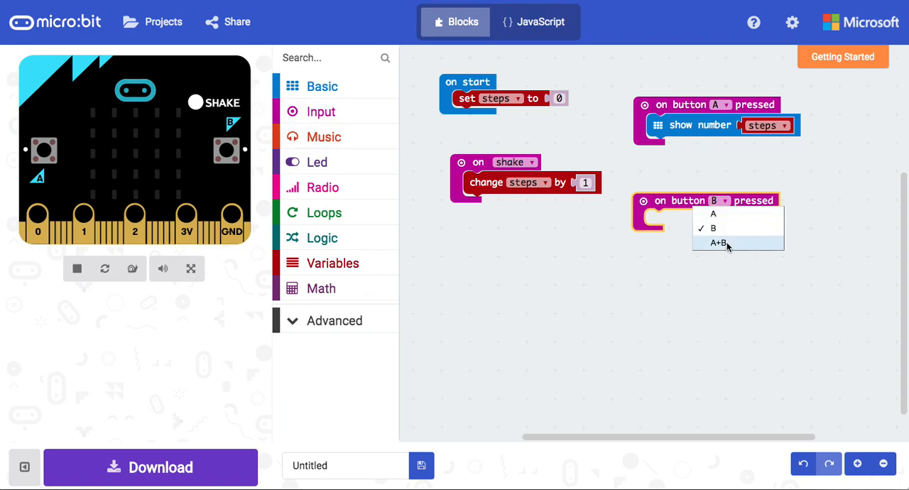
left_click(718, 243)
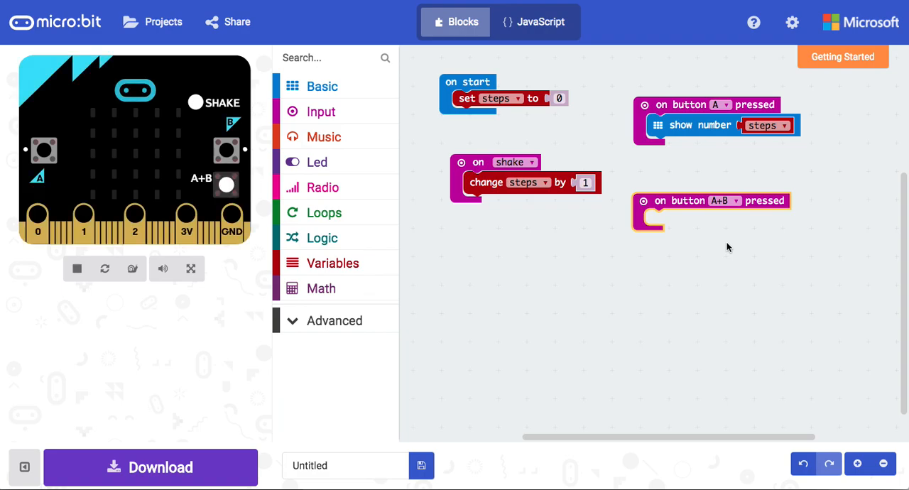
mouse_move(347, 271)
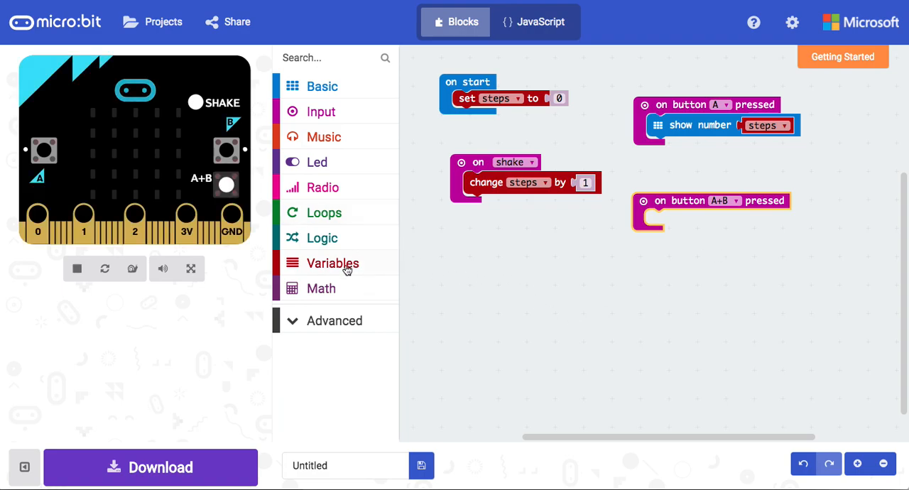
Step: Place 'set steps to 0' inside the A+B button event
left_click(332, 263)
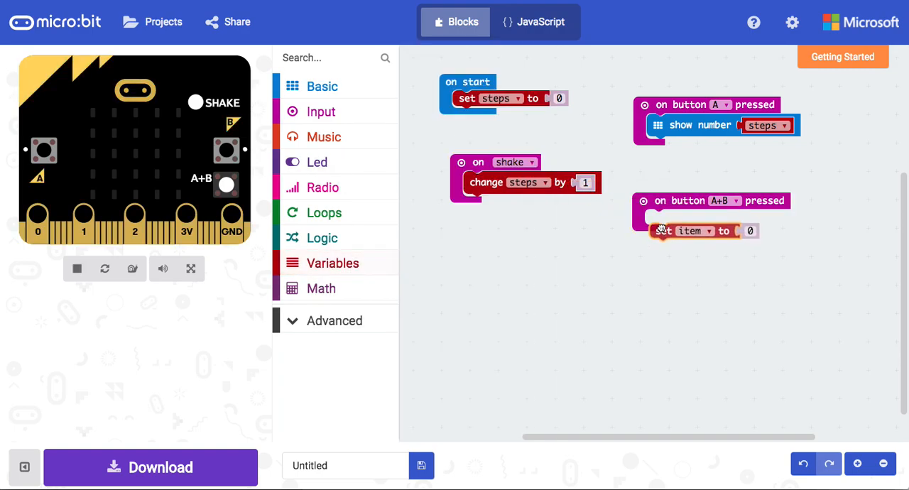
left_click(701, 231)
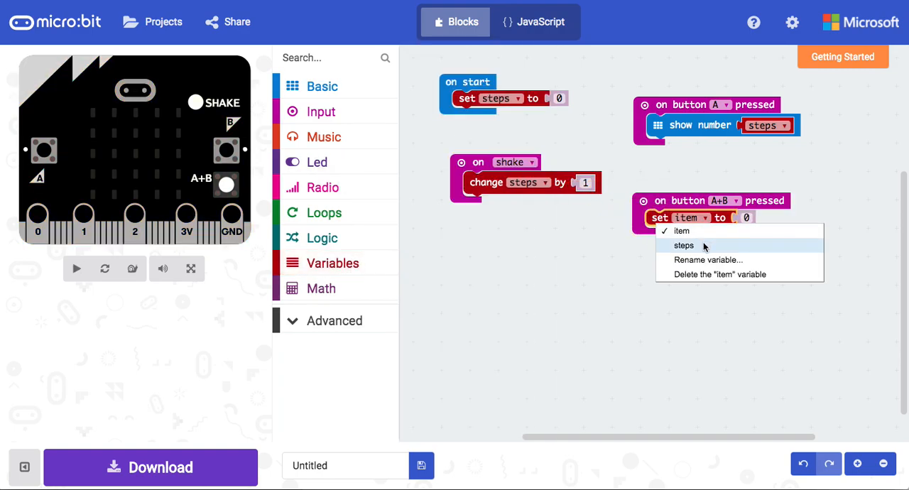
left_click(683, 245)
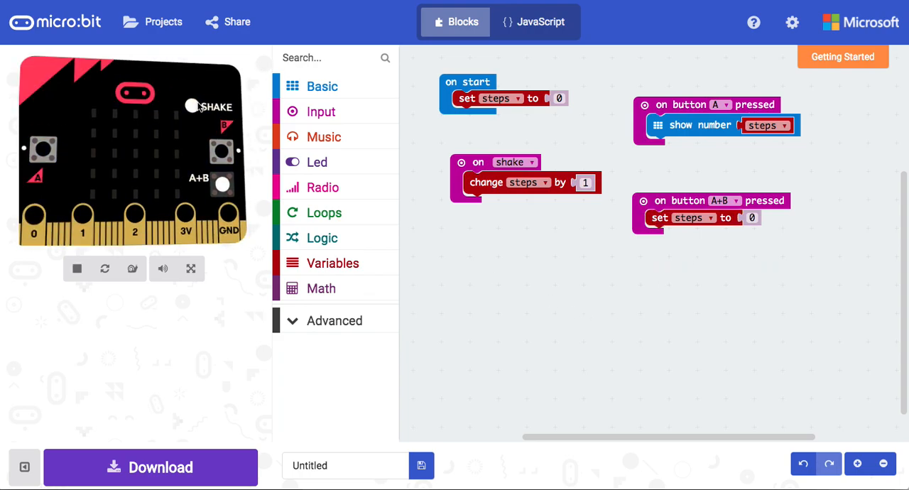